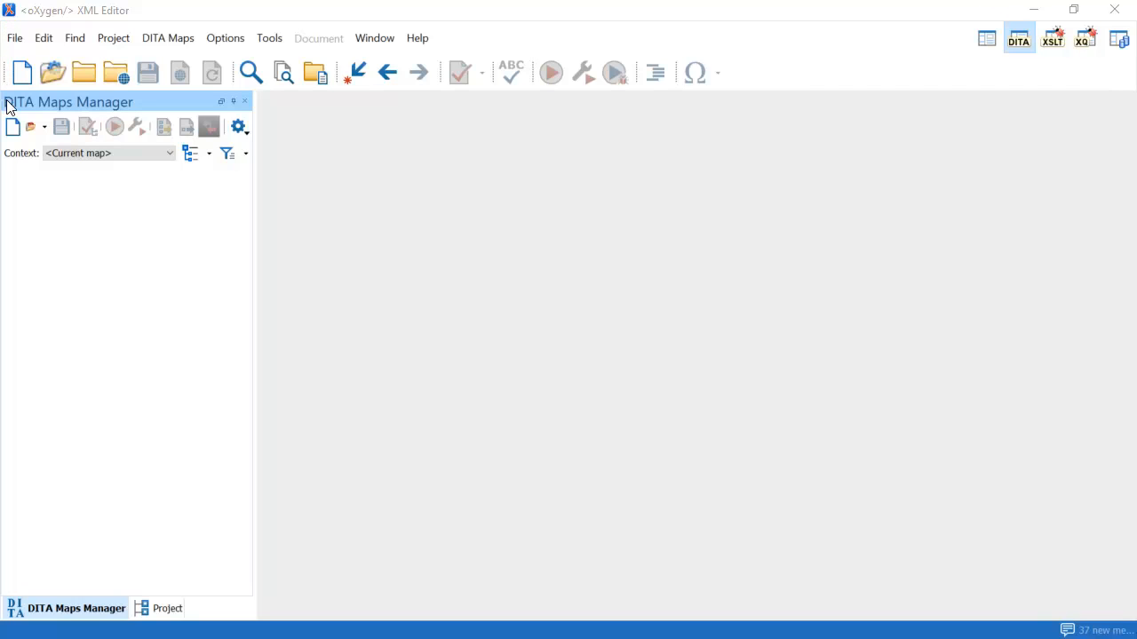
# Step: Create the Begin_Working_At_Home map from the DITA Map template, saved as begin_working_at_home_0.ditamap
pyautogui.click(12, 126)
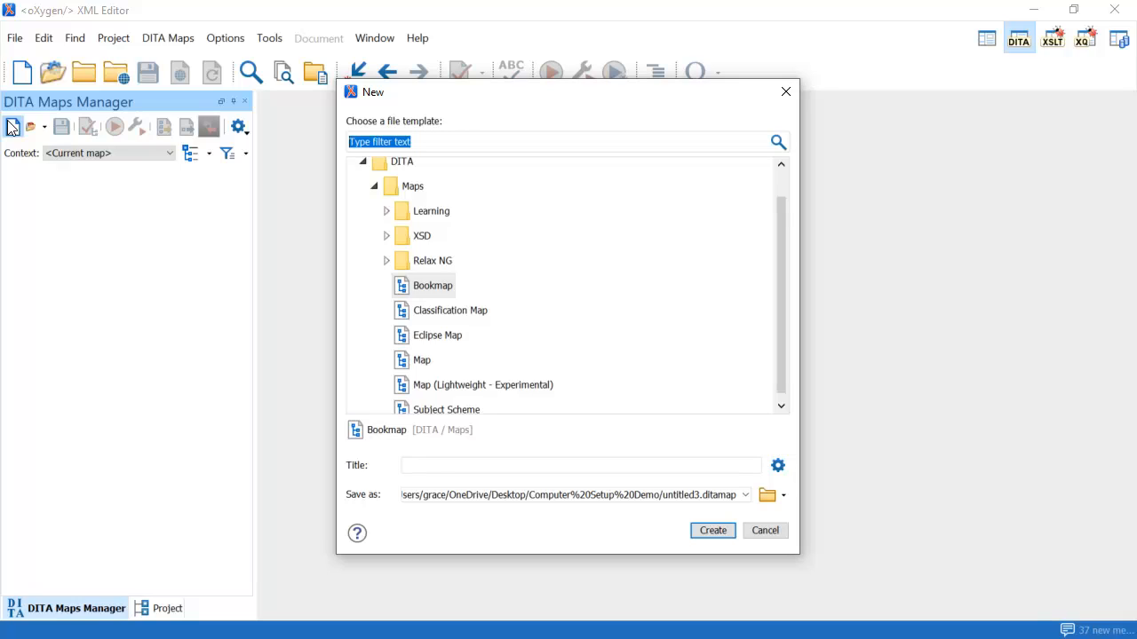
pyautogui.moveTo(323, 185)
pyautogui.write('Begin_Working_At_Home')
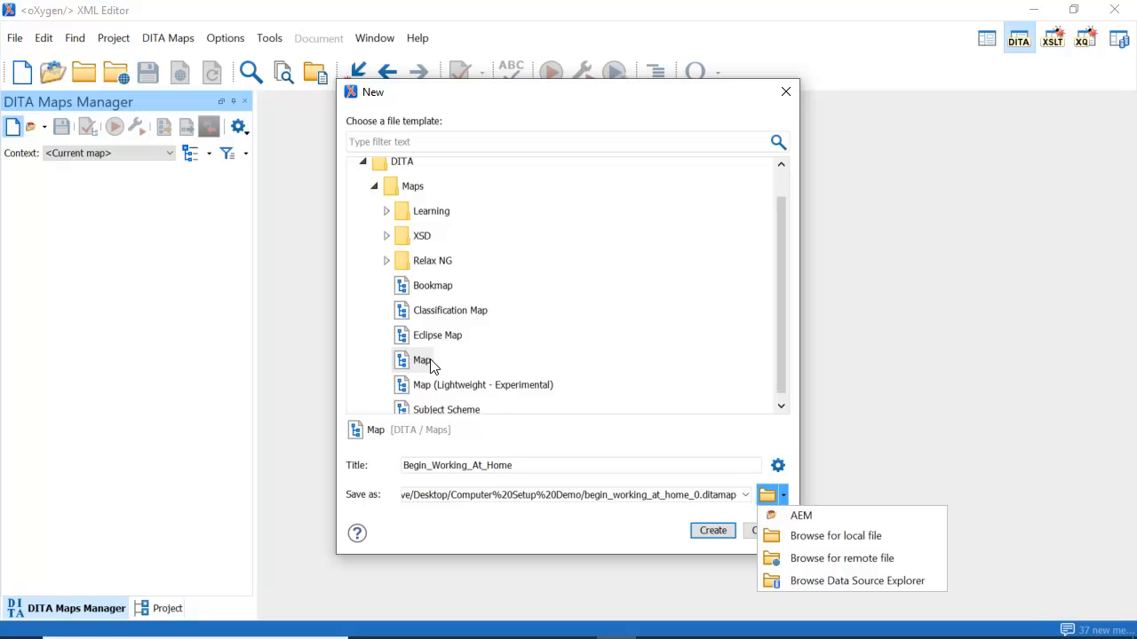
pyautogui.moveTo(754, 433)
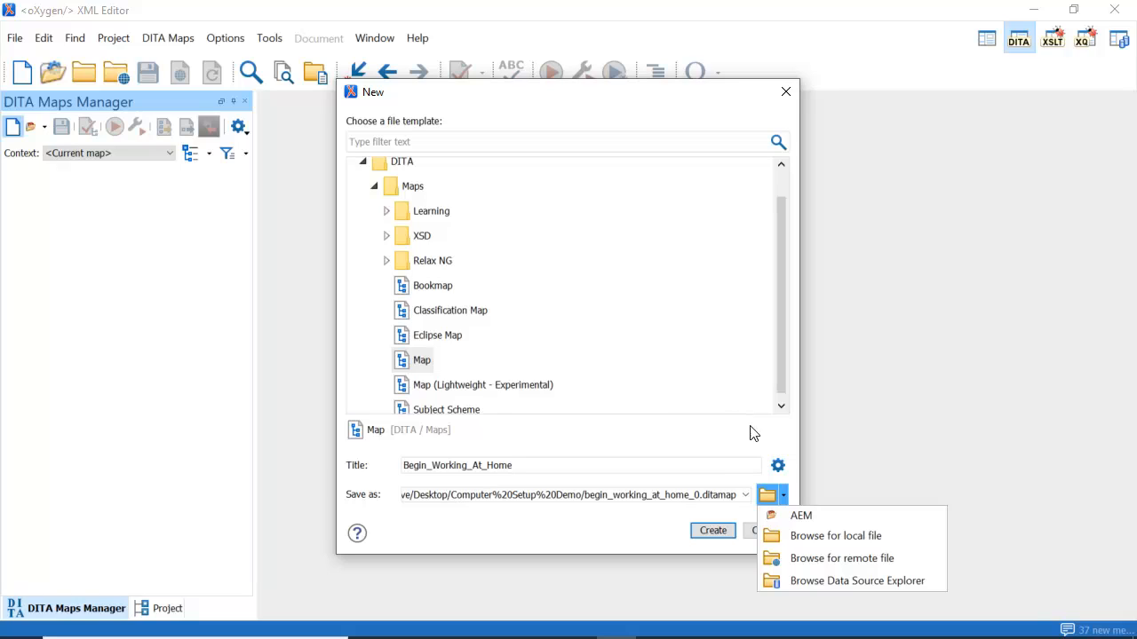
pyautogui.click(783, 495)
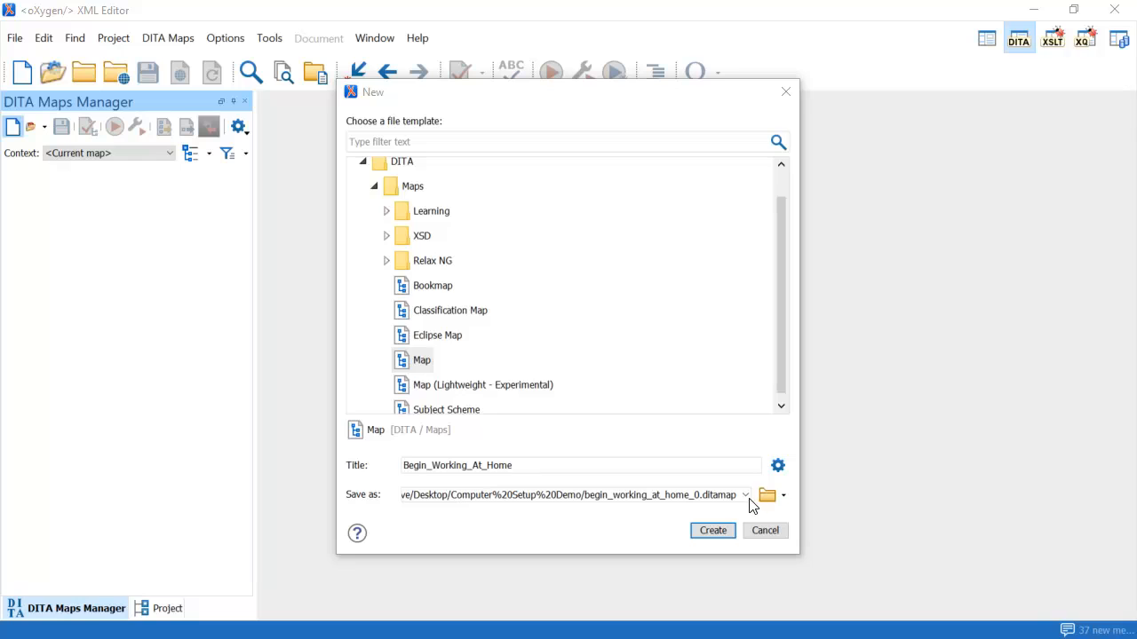
pyautogui.rightClick(94, 197)
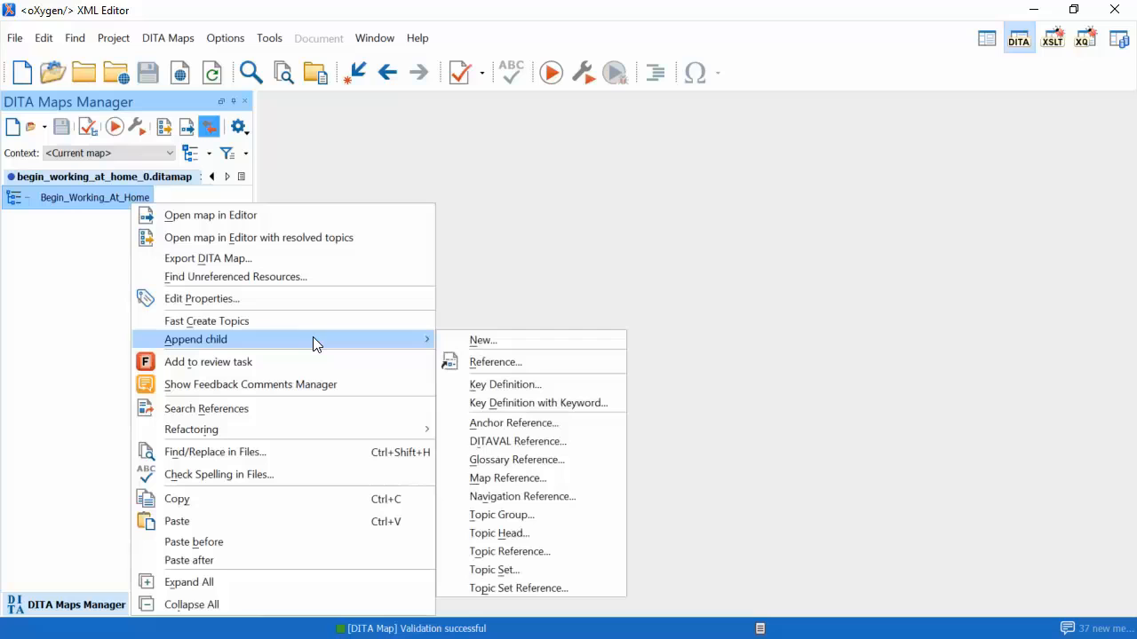
pyautogui.moveTo(495, 361)
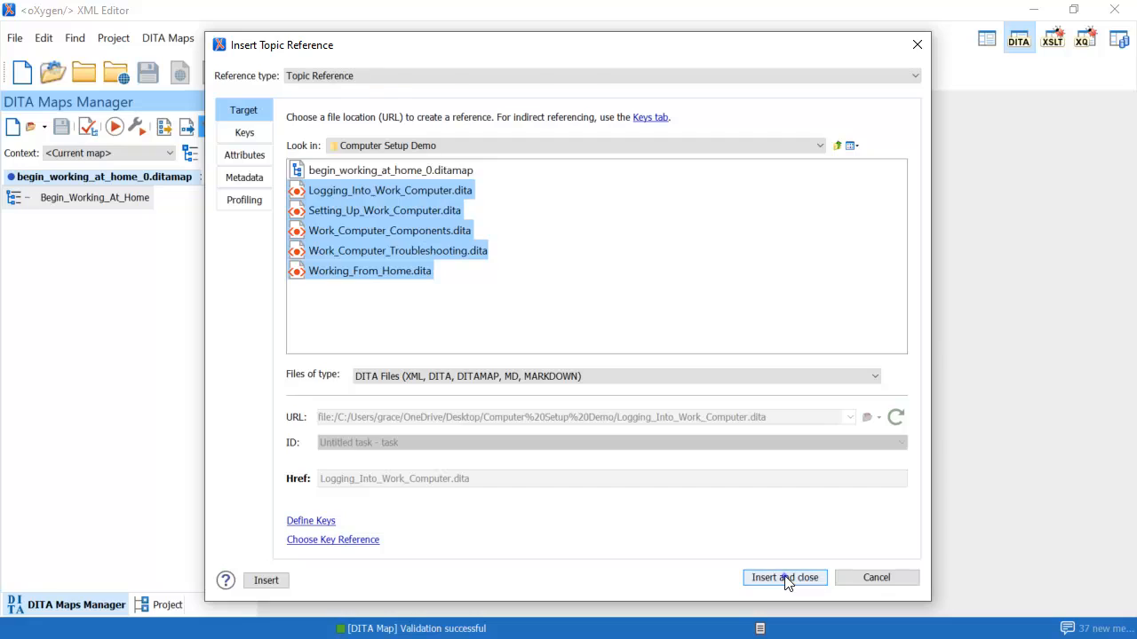
# Step: Insert the five topic references and move Working_From_Home.dita to the top of the map
pyautogui.click(784, 577)
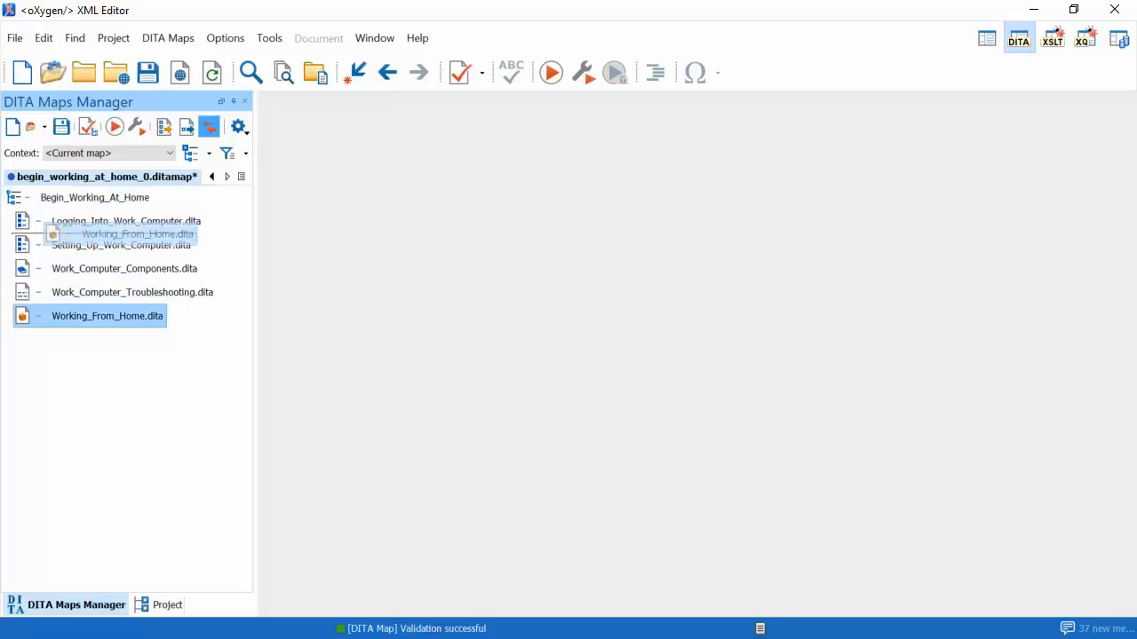
pyautogui.moveTo(106, 315); pyautogui.dragTo(107, 220)
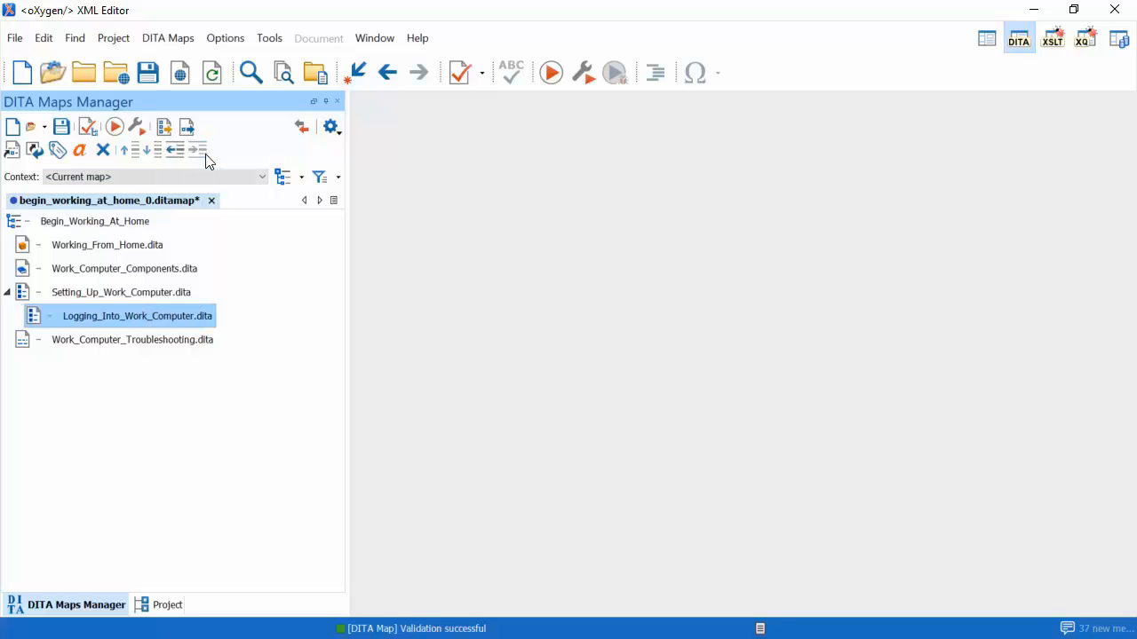
pyautogui.click(94, 222)
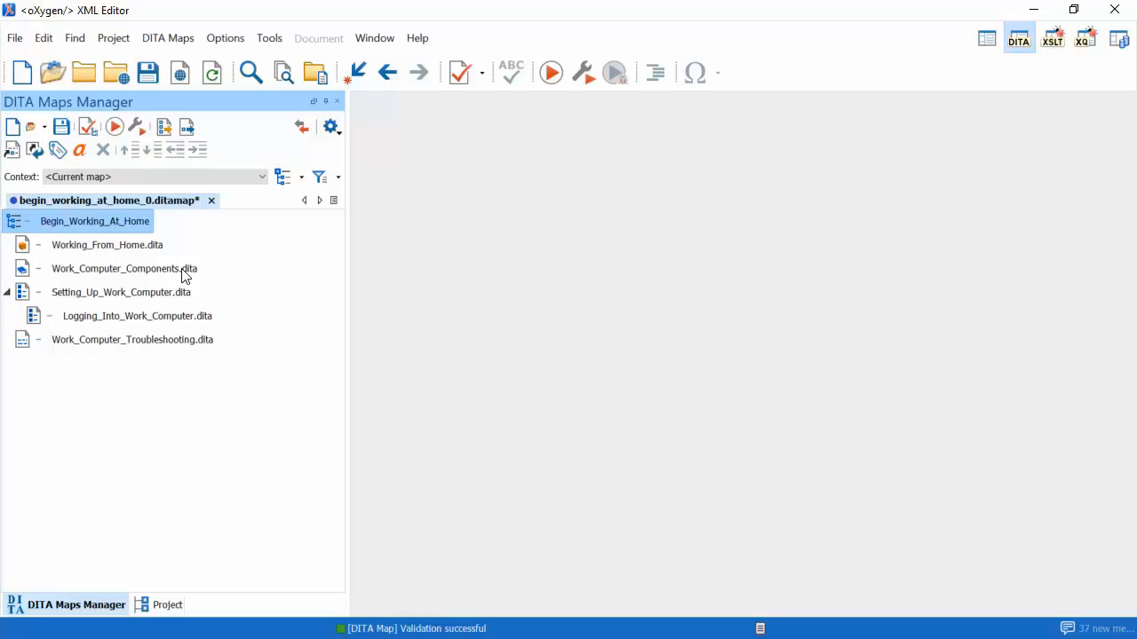
pyautogui.rightClick(124, 268)
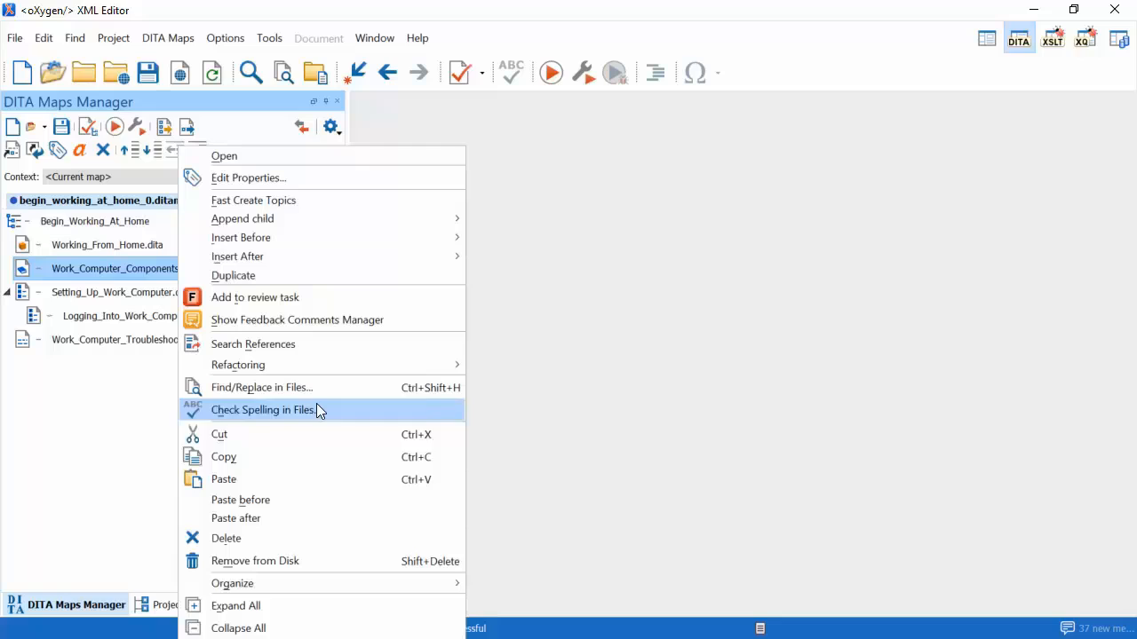